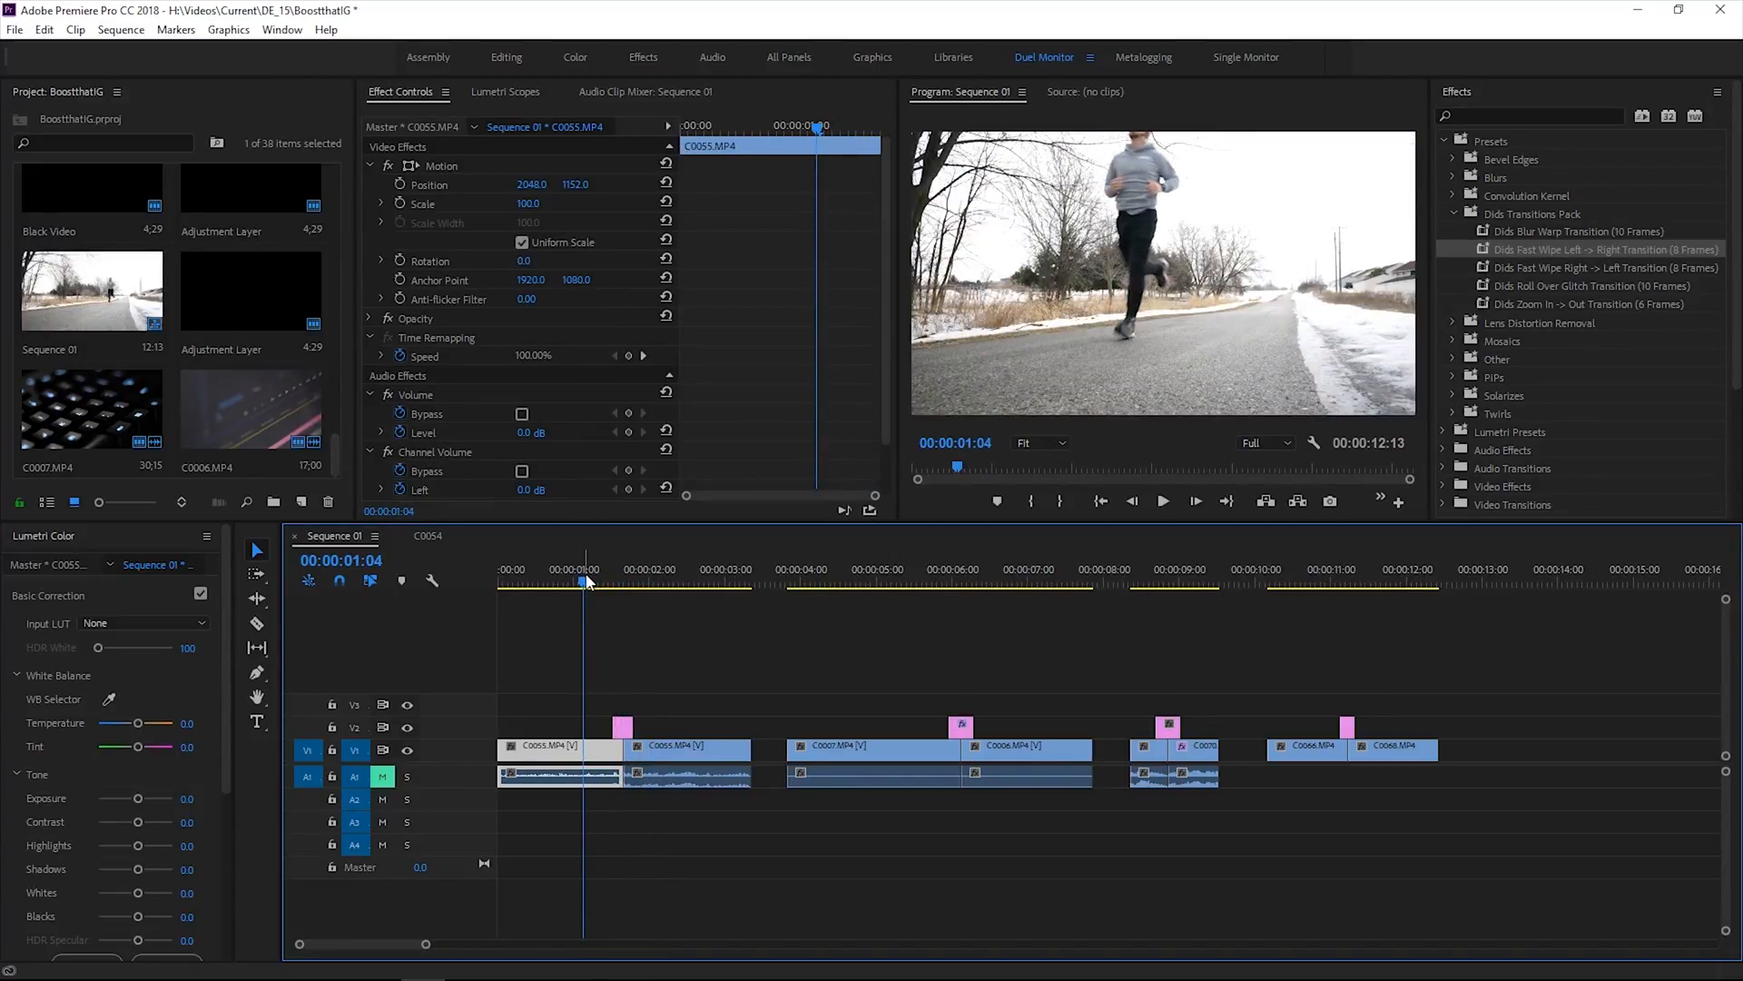
Scrub the playhead through the first Dids Fast Wipe between the opening running clips.
left_click(684, 584)
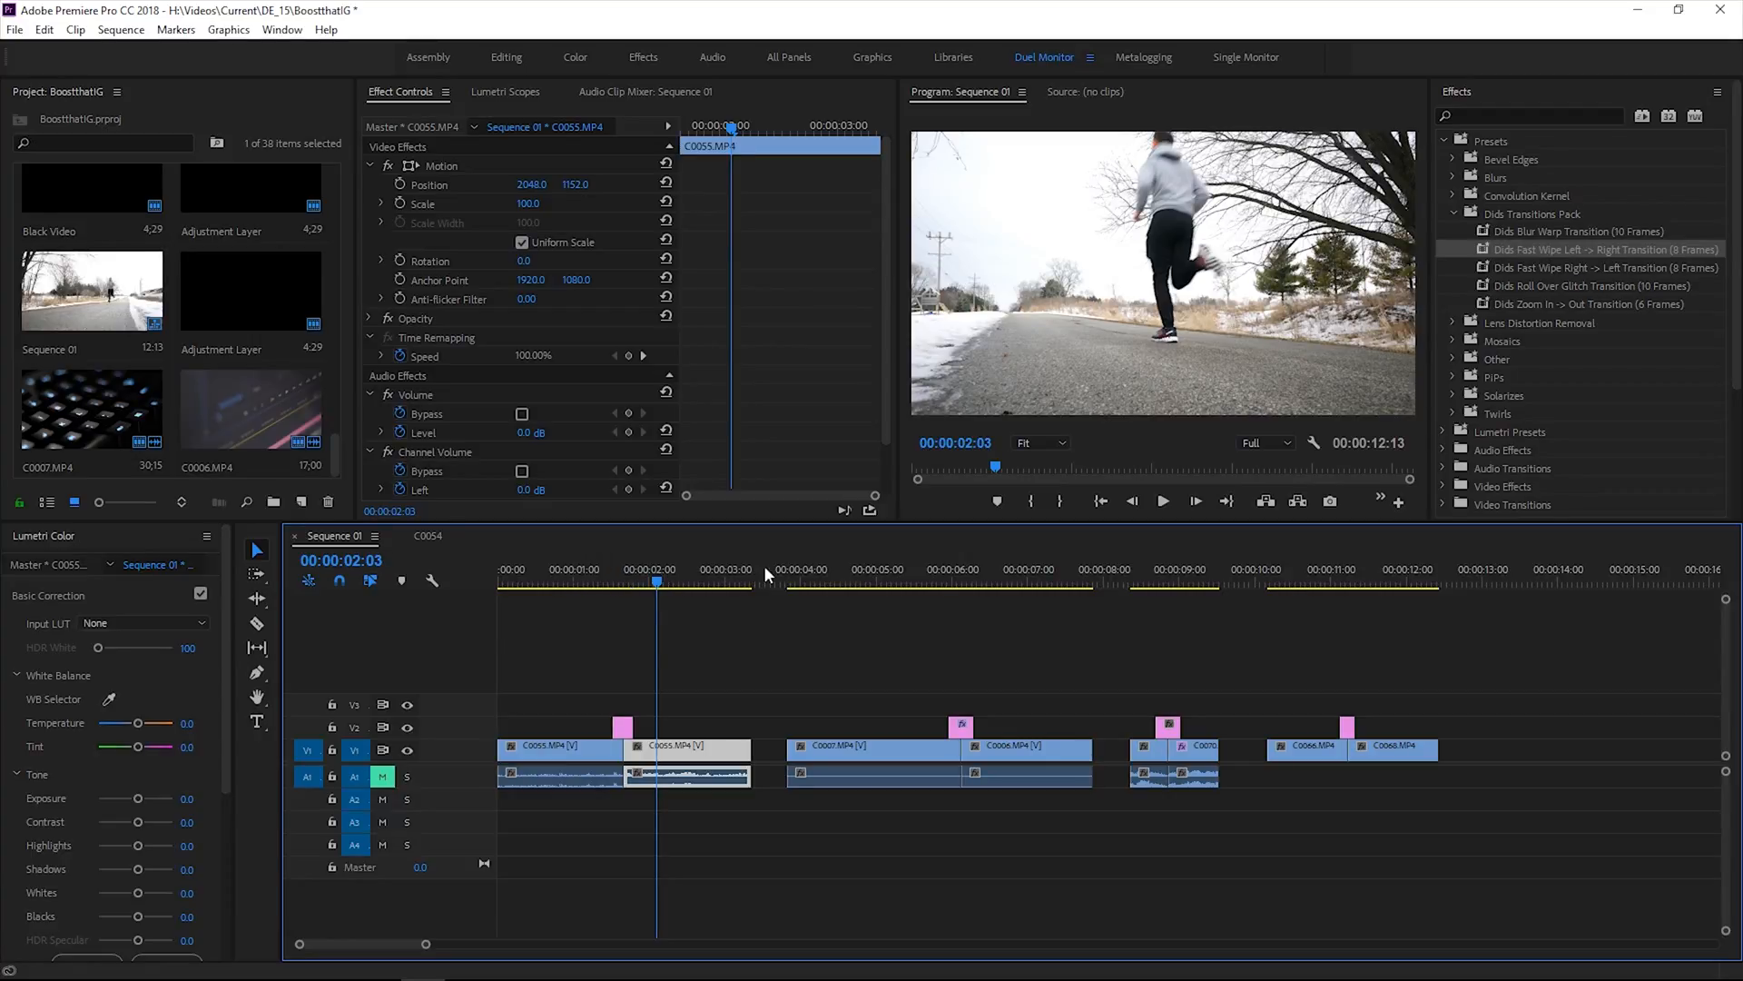
Park the playhead near 00:00:06:00 on the C0007–C0006 keyboard-clip wipe to preview it.
left_click(832, 569)
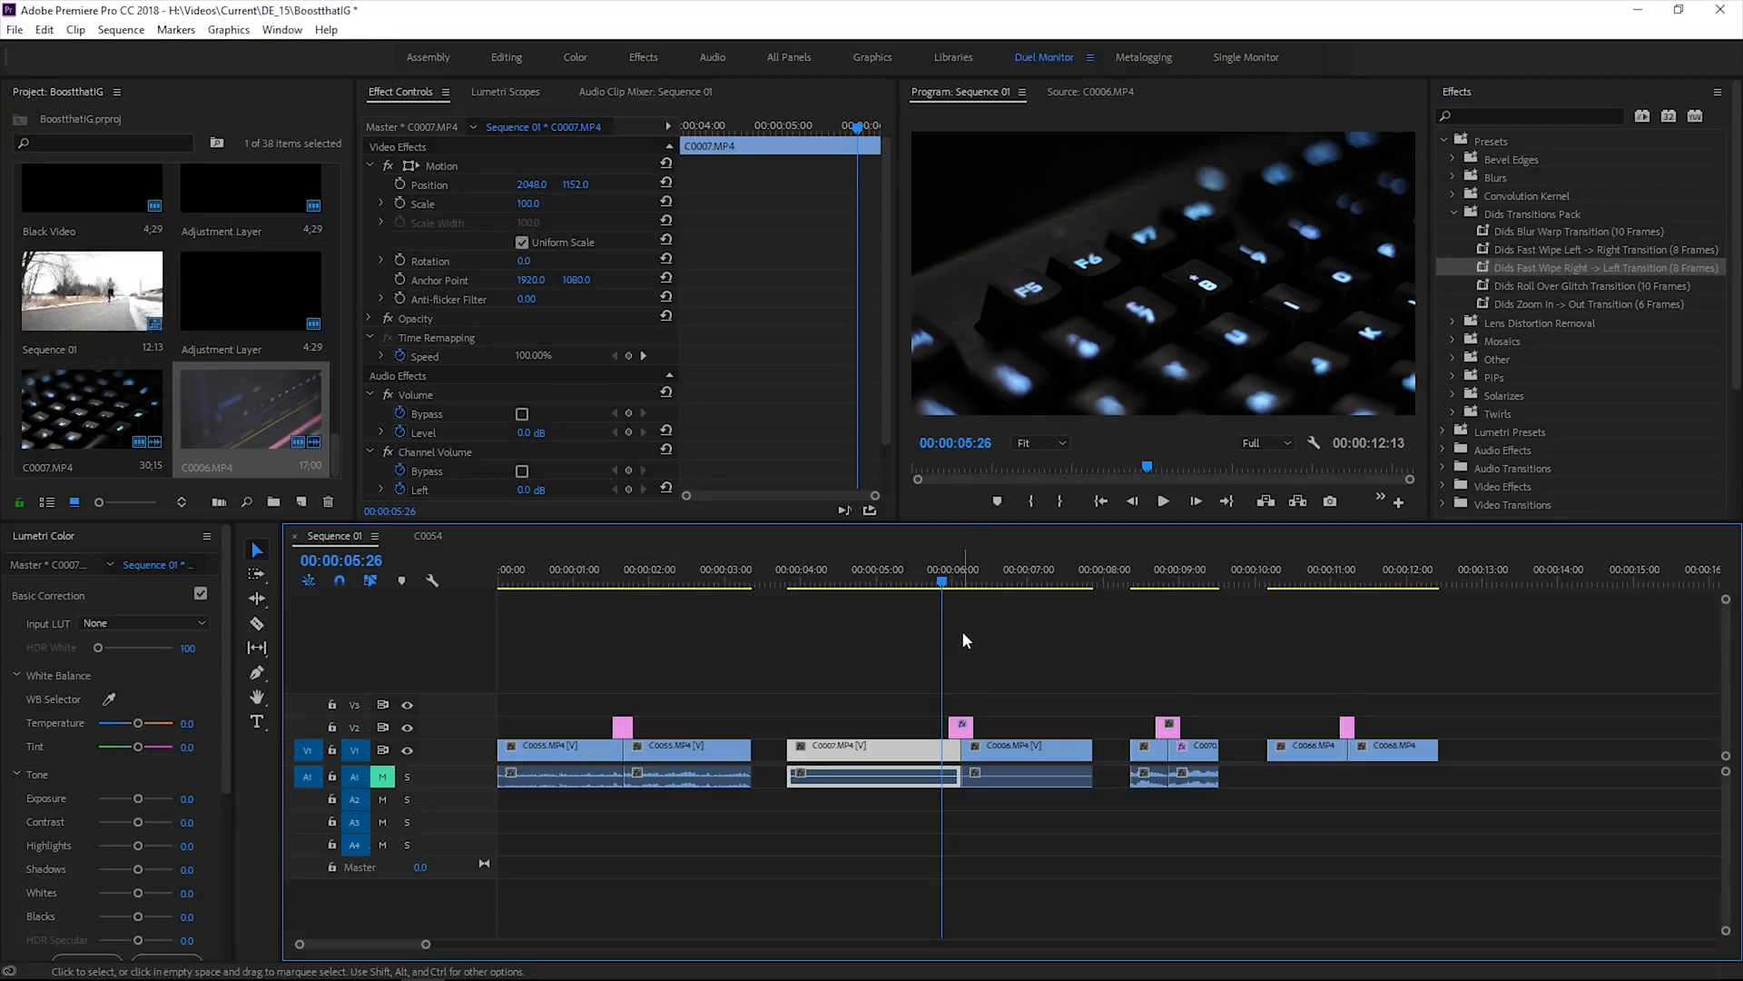
mouse_move(940, 682)
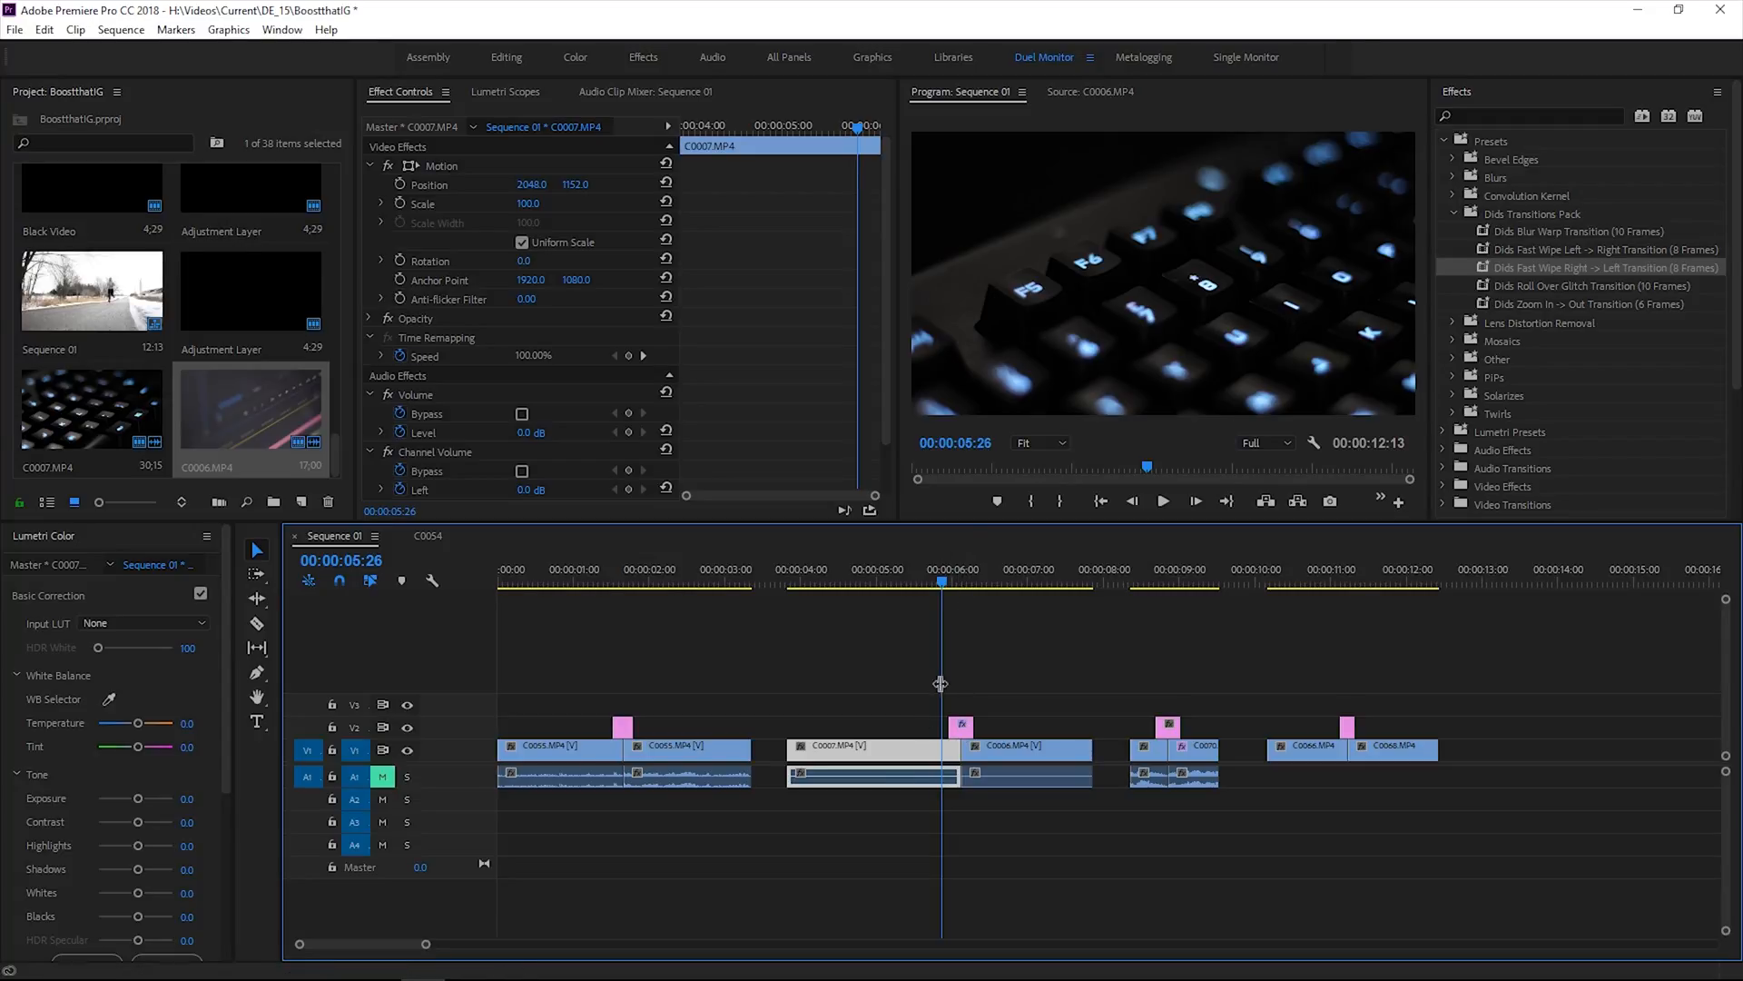
mouse_move(915, 699)
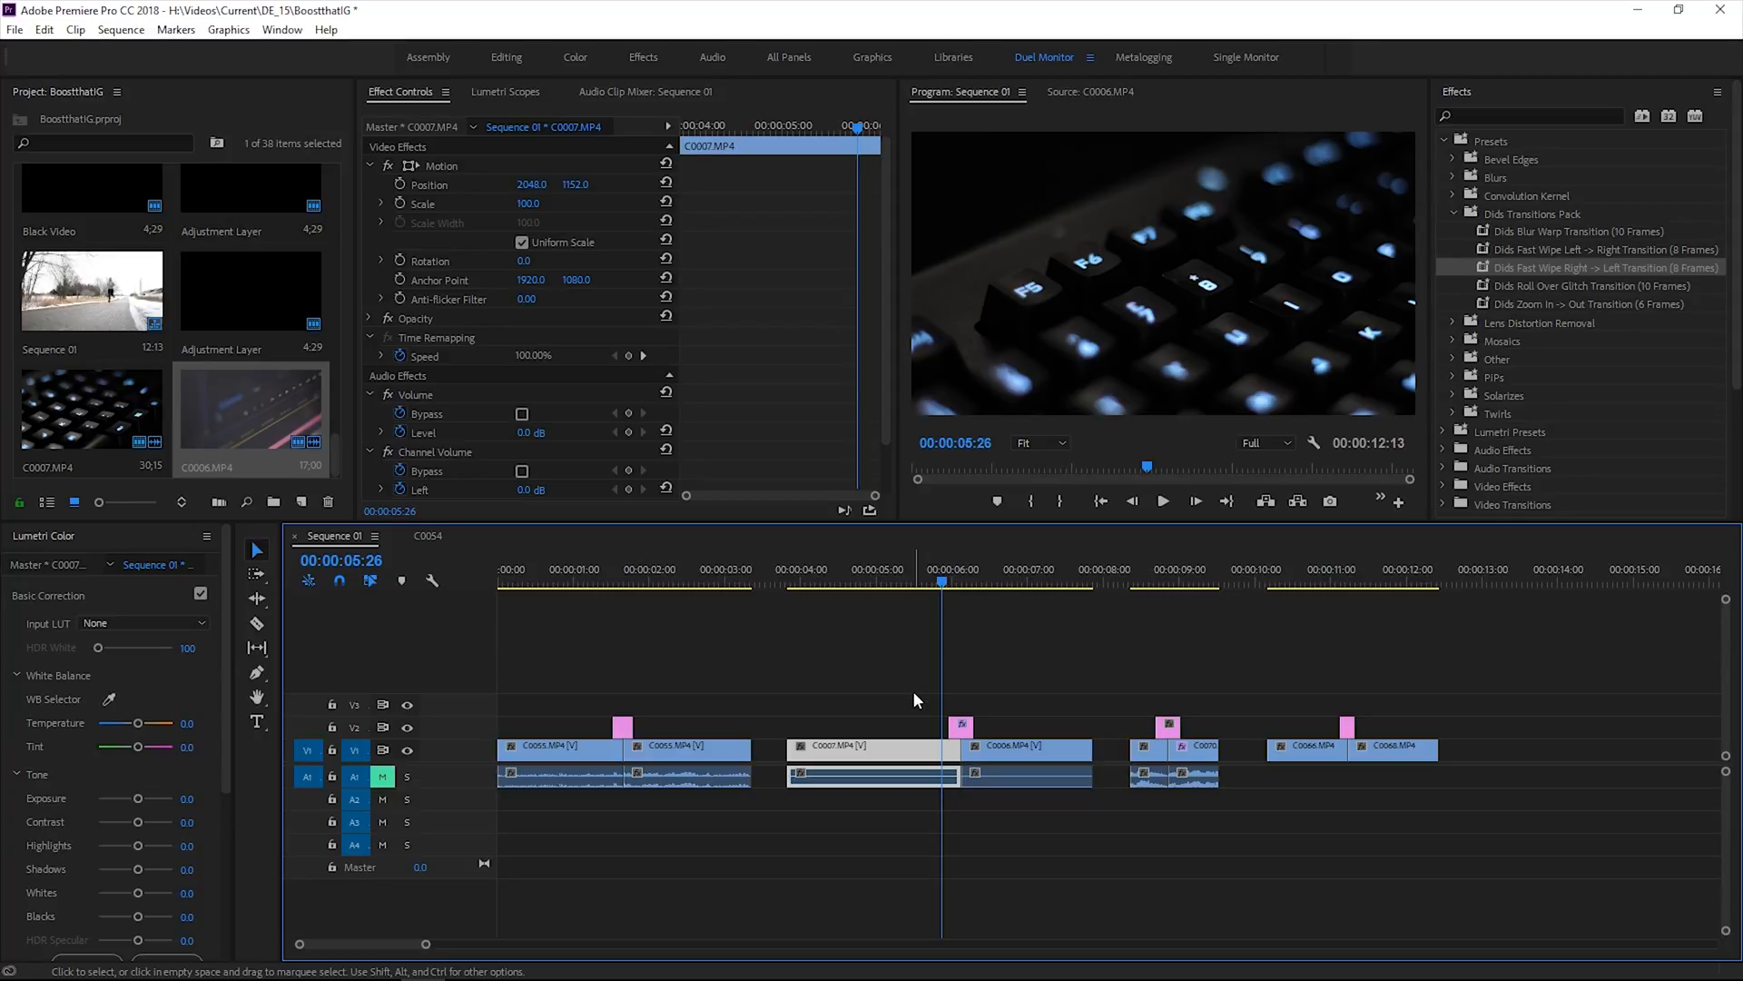
mouse_move(972, 595)
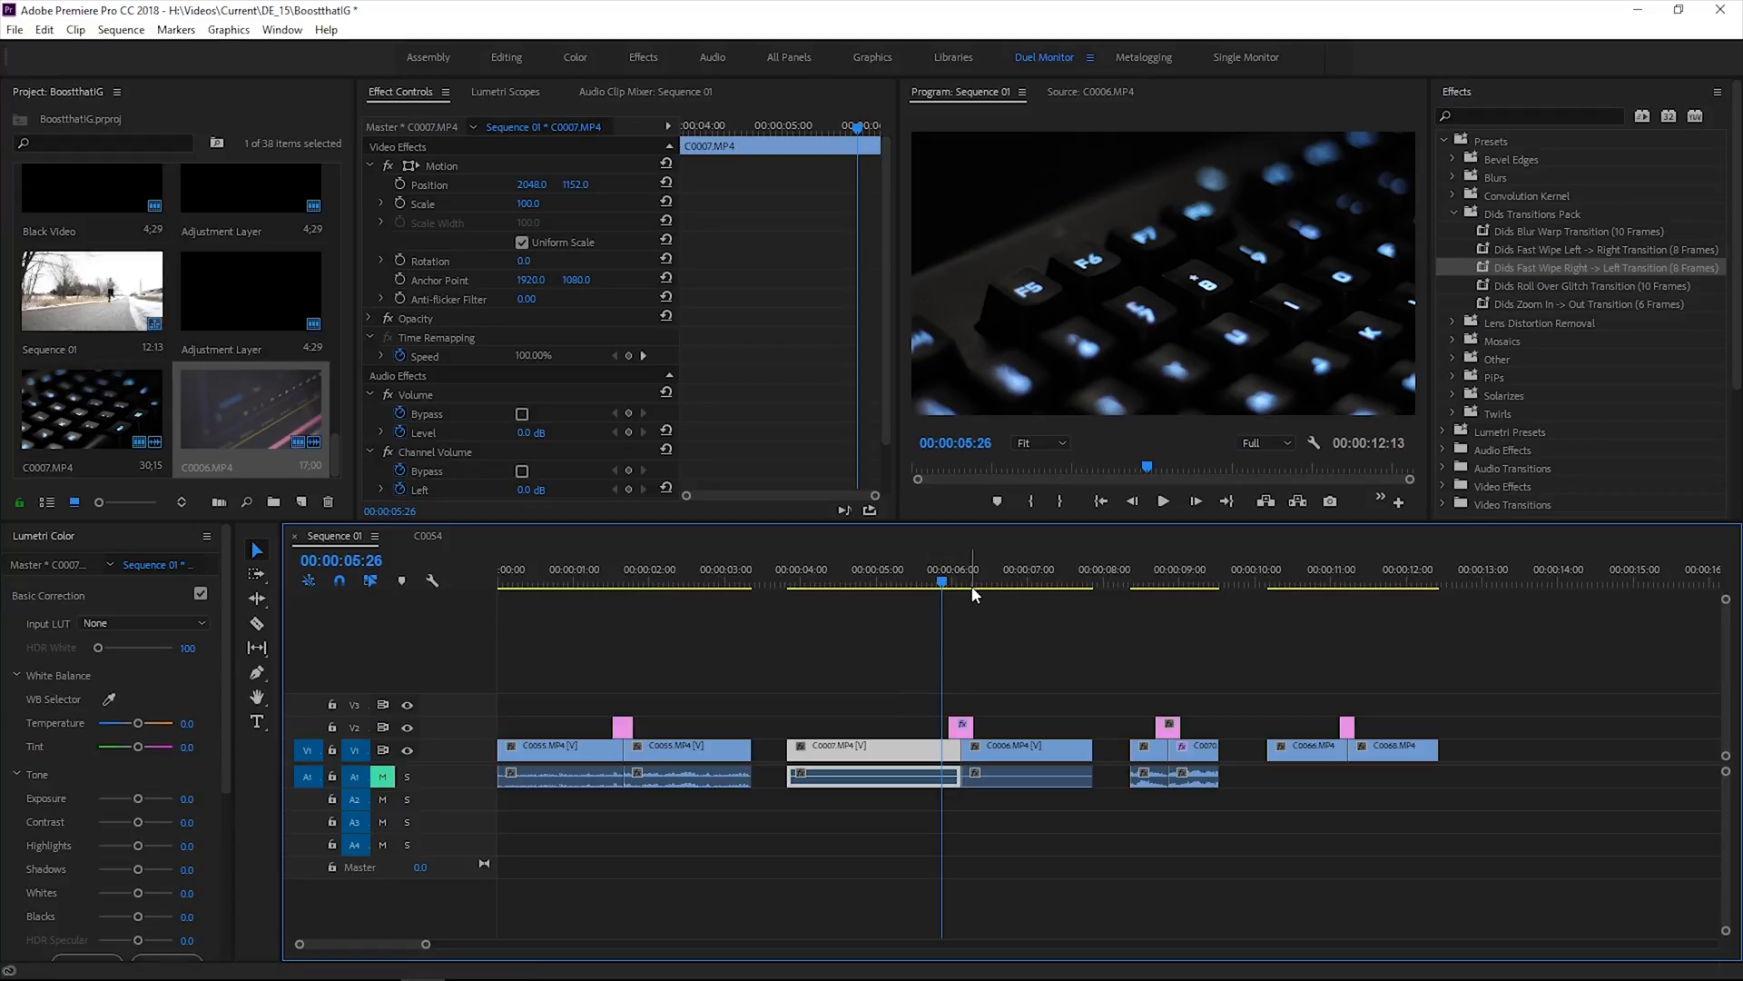
left_click(954, 581)
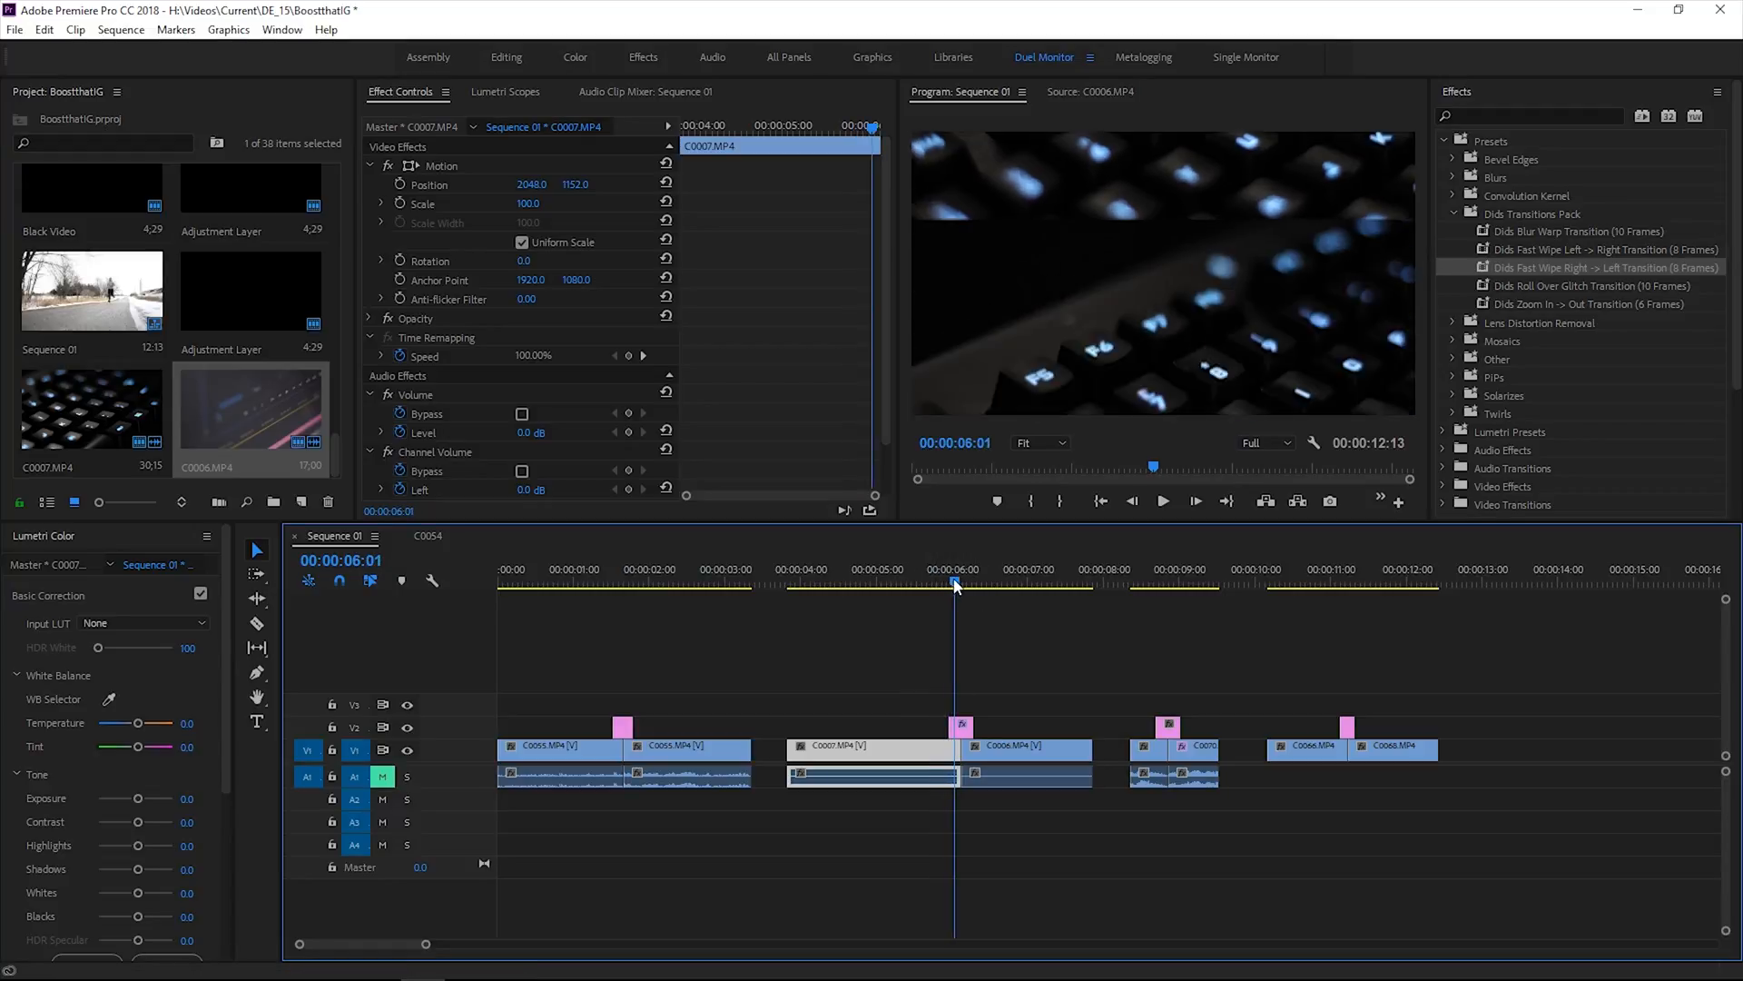